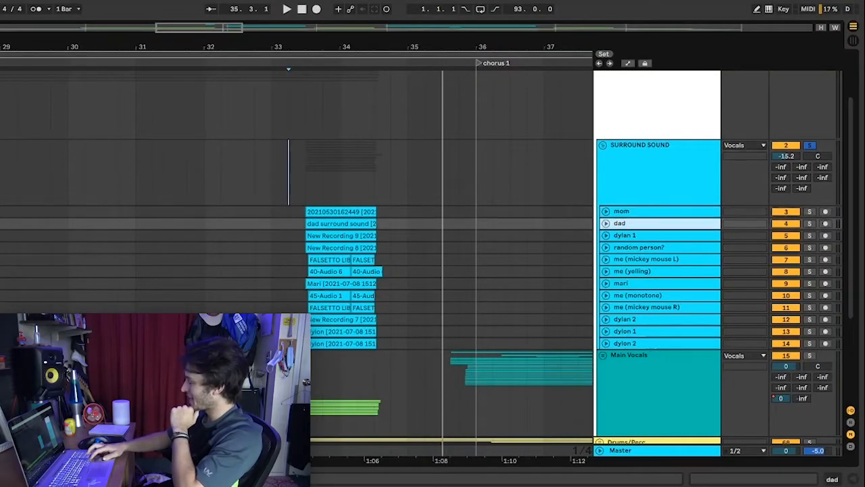
{"action": "left_click", "coordinate": [639, 247]}
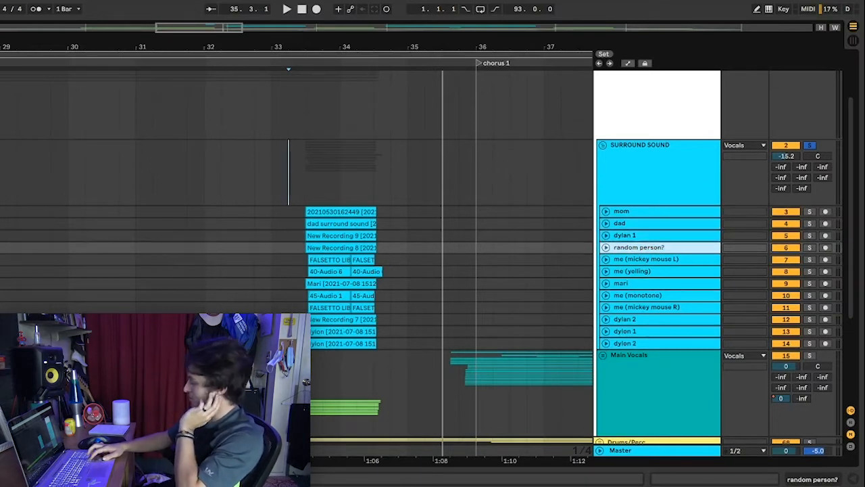
{"action": "left_click", "coordinate": [645, 259]}
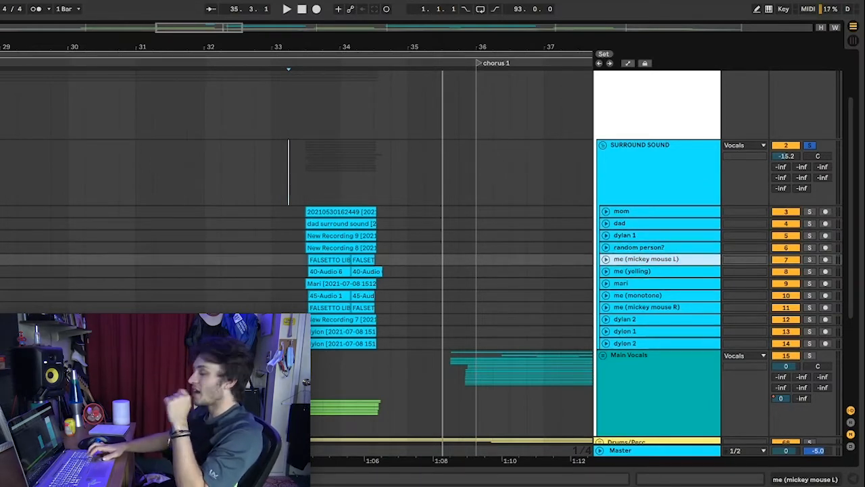
{"action": "left_click", "coordinate": [632, 271]}
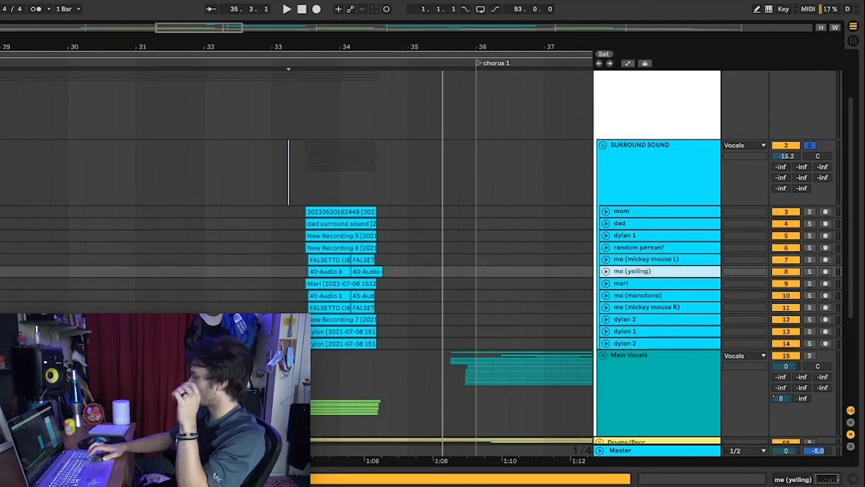
{"action": "left_click", "coordinate": [655, 282]}
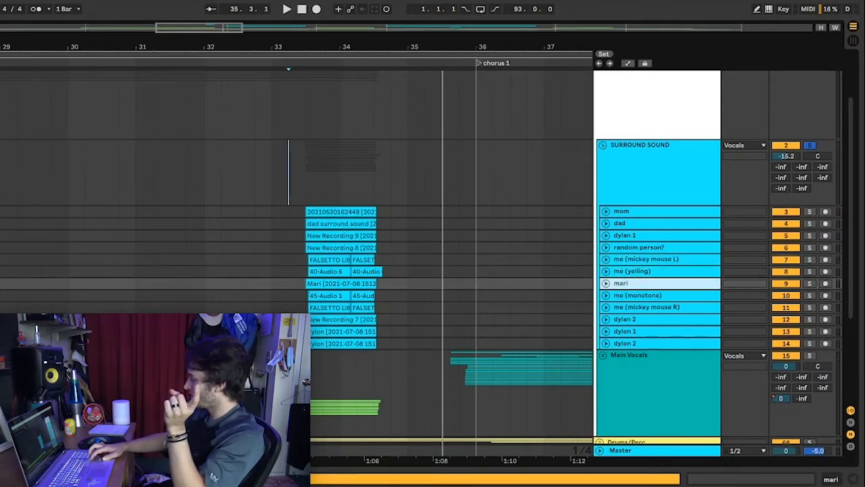
{"action": "left_click", "coordinate": [637, 295]}
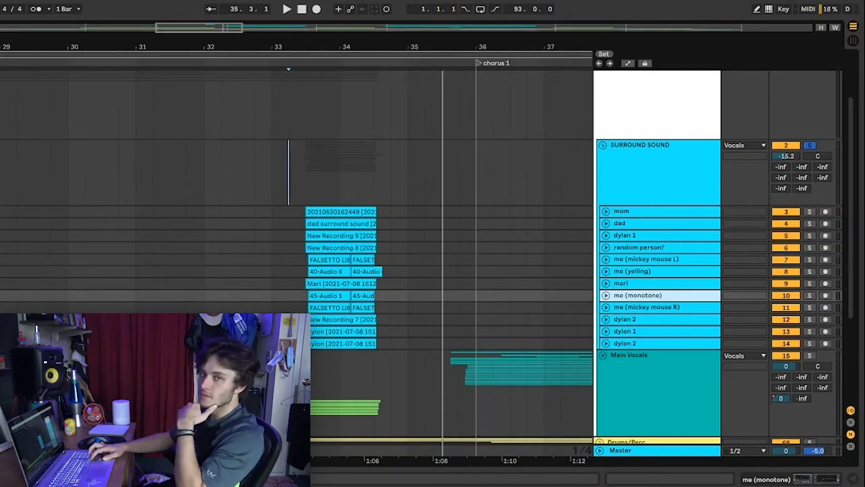
{"action": "left_click", "coordinate": [646, 307]}
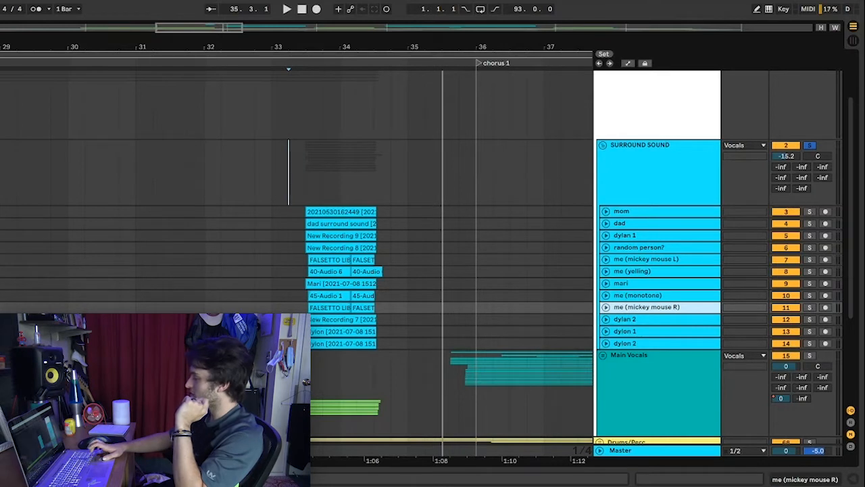
{"action": "left_click", "coordinate": [625, 318]}
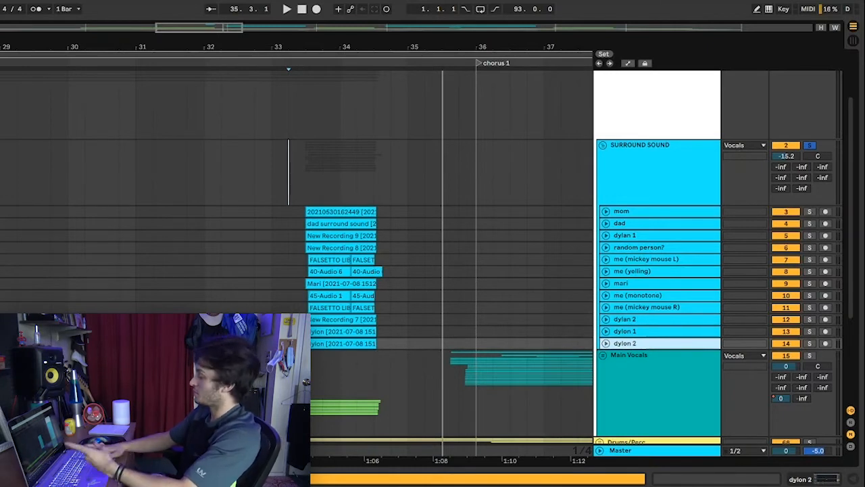
{"action": "left_click", "coordinate": [632, 271]}
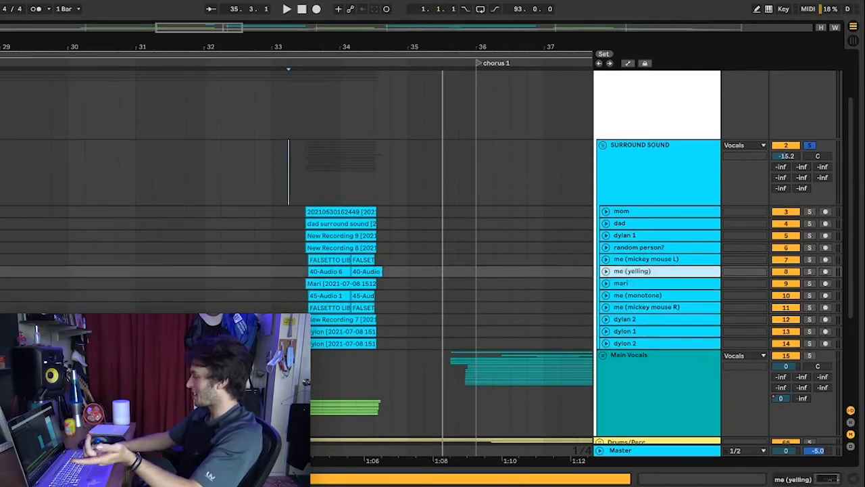
{"action": "left_click", "coordinate": [621, 210]}
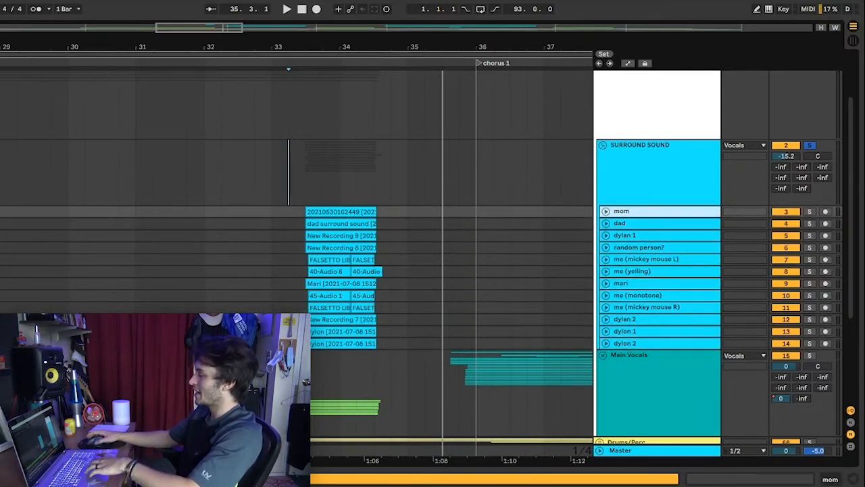